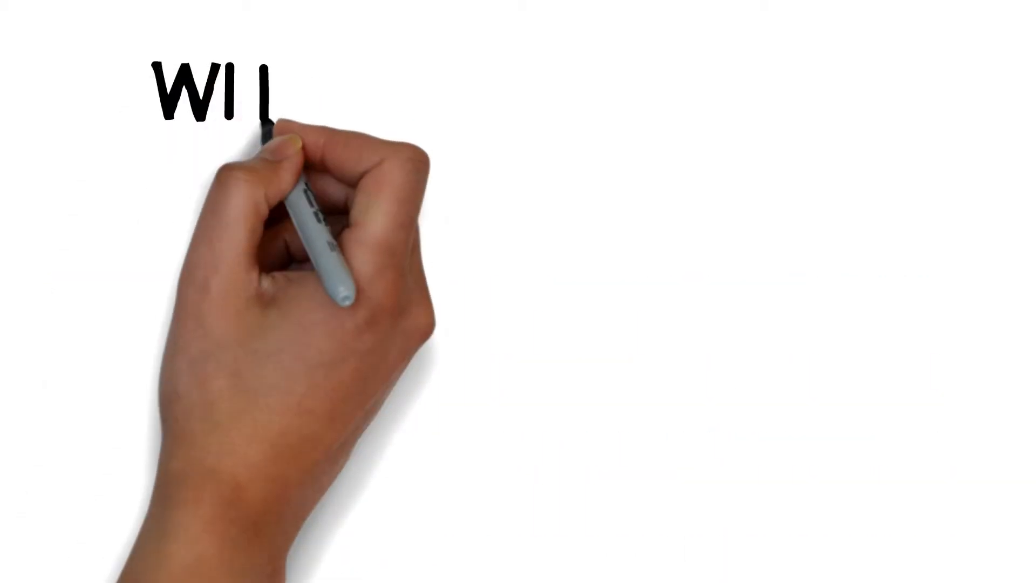
pyautogui.write('WHO IS BEAR GR')
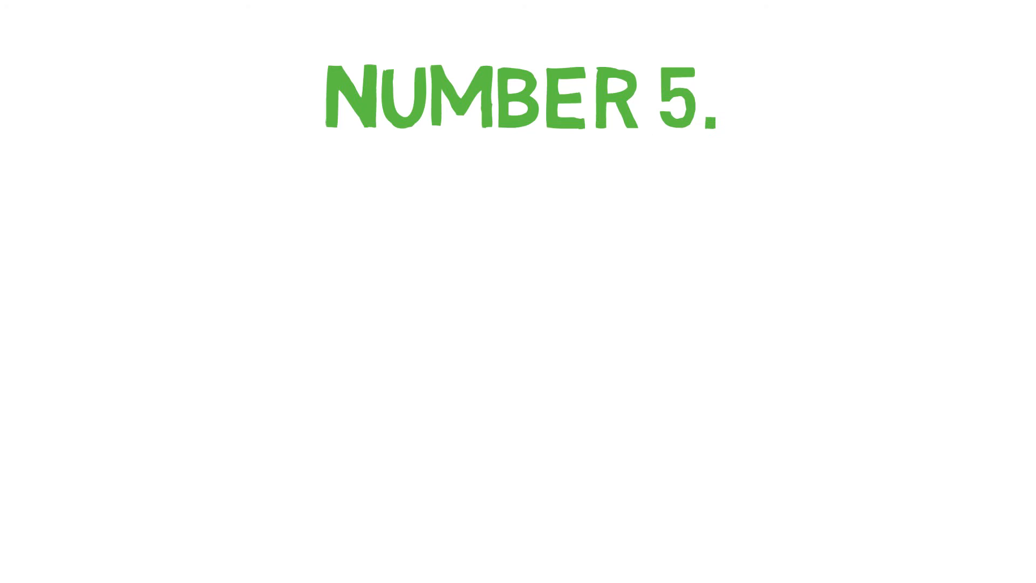
pyautogui.write('BEAR')
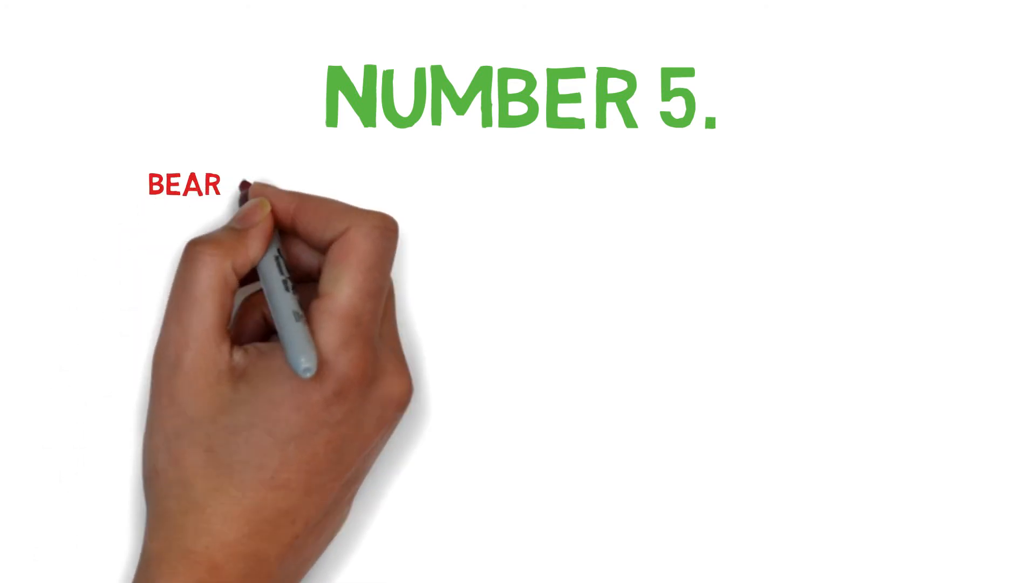
pyautogui.write('ONCE HAD DINNER AT A HEIGHT OF 7600 METRES !!')
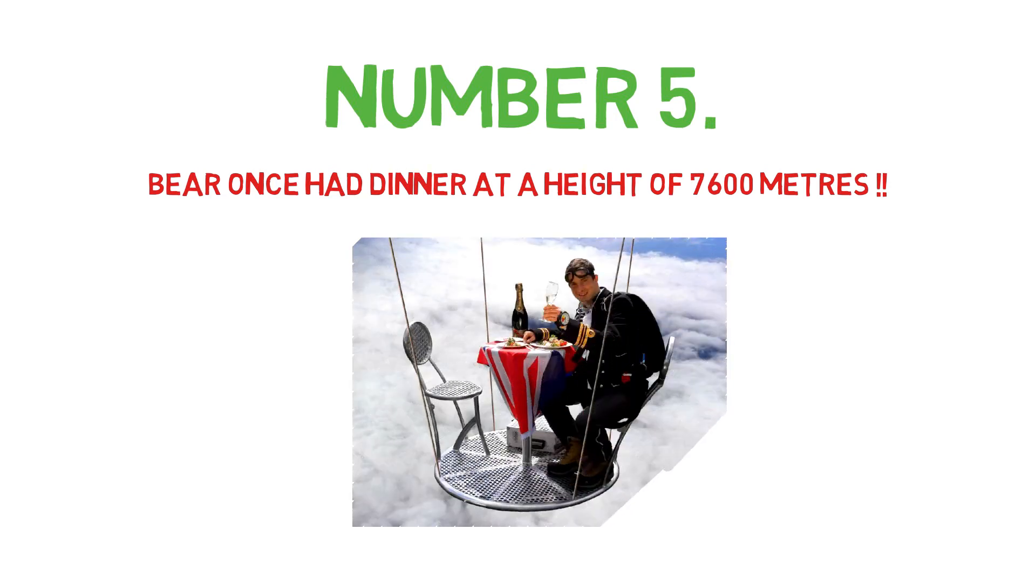
pyautogui.scroll(-3)
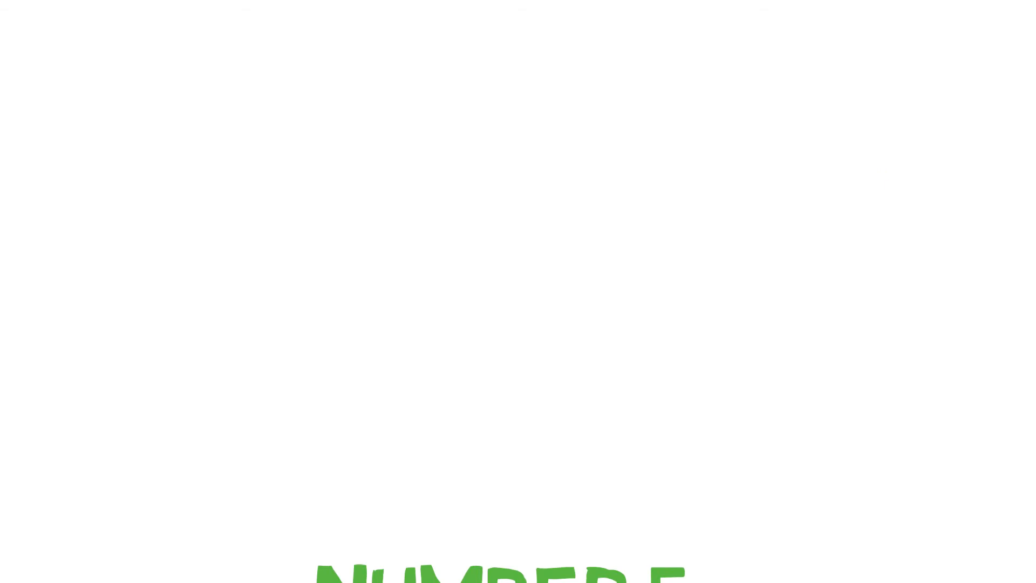